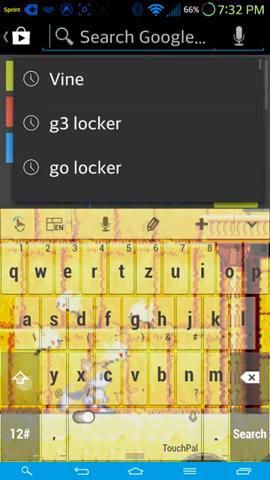
Search Play Store for 'Zooper', reach the Zooper Widget Pro page, briefly detouring via Home.
{"action": "type", "text": "Zoope"}
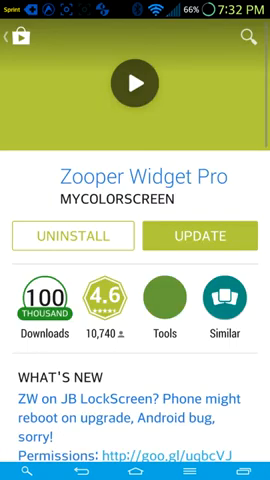
{"action": "scroll", "scroll_direction": "down", "scroll_amount": 3}
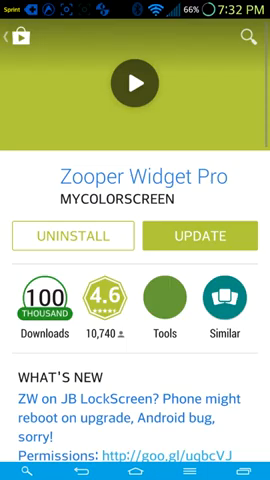
{"action": "key", "text": "home"}
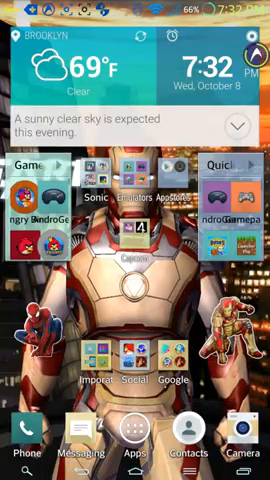
{"action": "scroll", "scroll_direction": "left", "scroll_amount": 3}
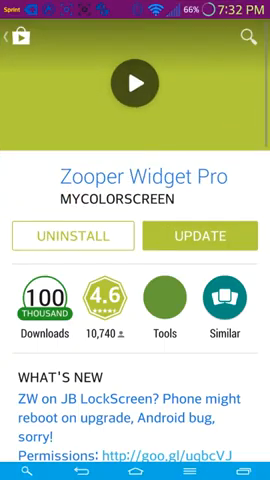
Run a new Play Store search for 'g2 tweaks', after which the store crashes.
{"action": "left_click", "coordinate": [244, 36]}
{"action": "type", "text": "g"}
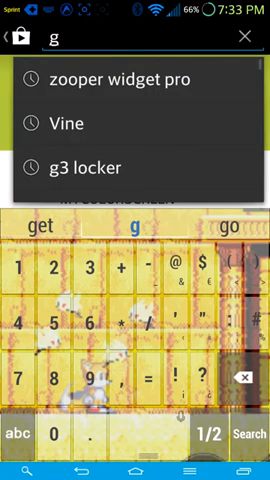
{"action": "type", "text": "2 t"}
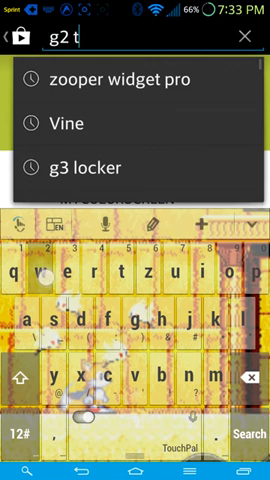
{"action": "type", "text": "weaks"}
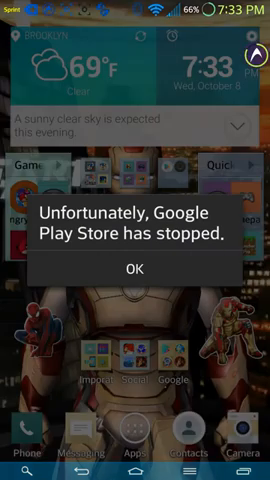
Dismiss the 'Play Store has stopped' dialog and browse to the mostly-root apps folder.
{"action": "left_click", "coordinate": [136, 268]}
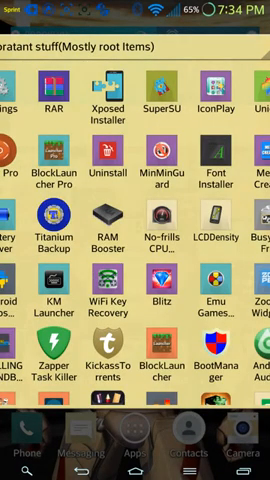
{"action": "scroll", "scroll_direction": "down", "scroll_amount": 3}
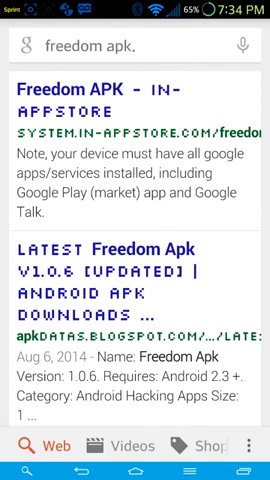
Scroll through the Google results for 'freedom apk' download pages.
{"action": "scroll", "scroll_direction": "down", "scroll_amount": 3}
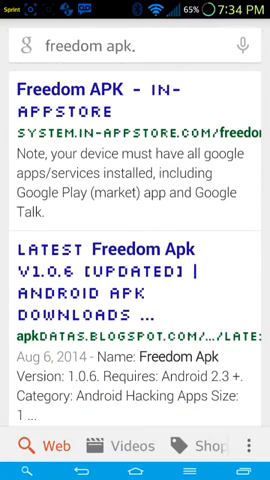
{"action": "scroll", "scroll_direction": "down", "scroll_amount": 3}
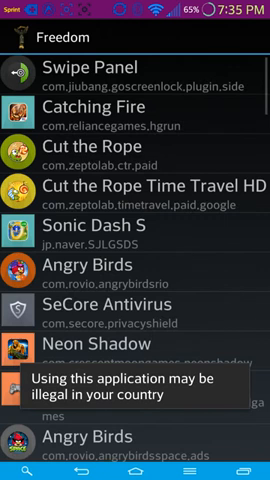
Scroll down Freedom's installed-app list past 1Weather, Pry-Fi, Lookout and aTorrent.
{"action": "scroll", "scroll_direction": "down", "scroll_amount": 3}
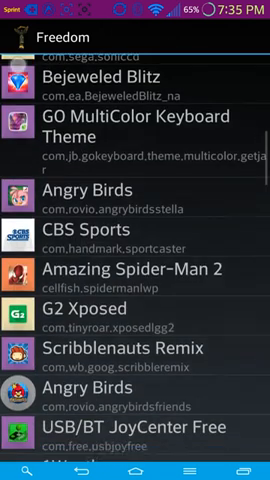
{"action": "scroll", "scroll_direction": "down", "scroll_amount": 3}
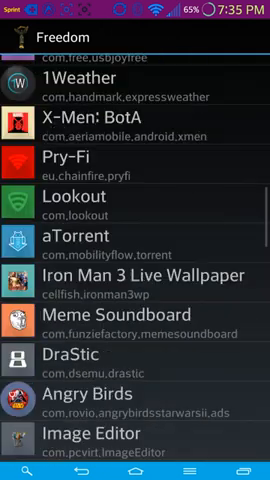
{"action": "scroll", "scroll_direction": "down", "scroll_amount": 3}
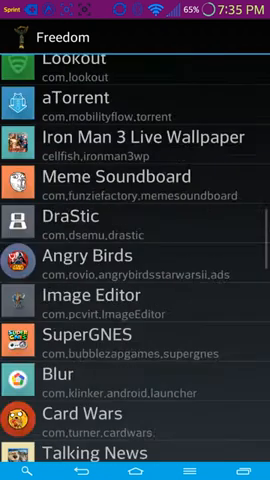
{"action": "scroll", "scroll_direction": "down", "scroll_amount": 3}
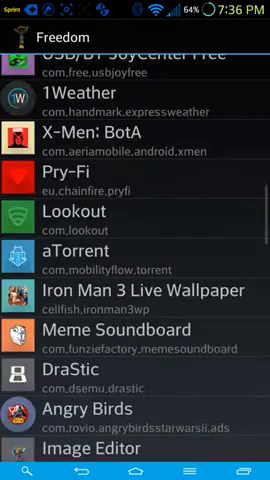
{"action": "scroll", "scroll_direction": "down", "scroll_amount": 3}
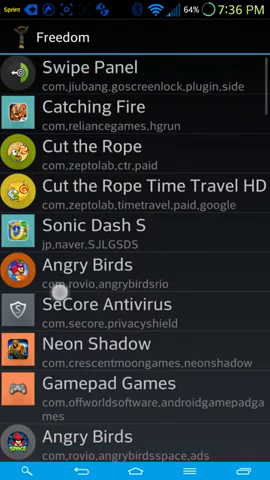
{"action": "scroll", "scroll_direction": "down", "scroll_amount": 3}
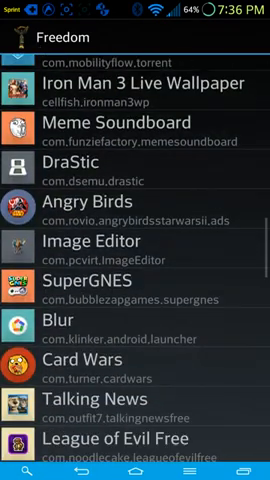
{"action": "scroll", "scroll_direction": "down", "scroll_amount": 3}
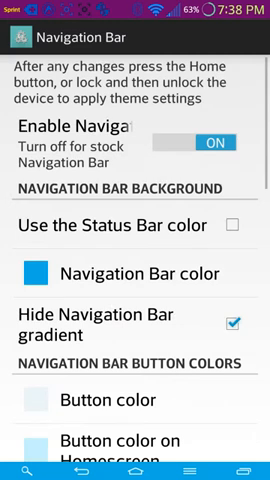
Scroll through the Navigation Bar theming options in G2 Tweaks Box.
{"action": "scroll", "scroll_direction": "down", "scroll_amount": 3}
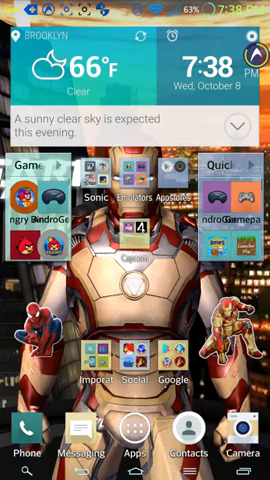
Swipe across the home screen with the Iron Man wallpaper and weather widget.
{"action": "scroll", "scroll_direction": "left", "scroll_amount": 3}
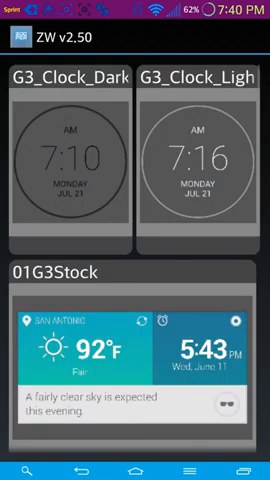
Scroll the skin list to 01G3Stock and review the loaded widget's settings.
{"action": "scroll", "scroll_direction": "down", "scroll_amount": 3}
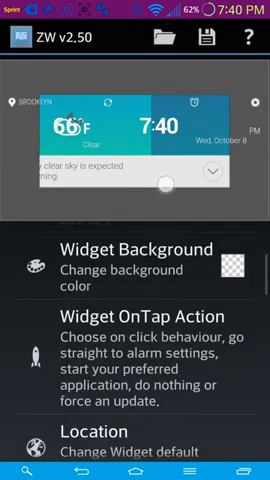
{"action": "scroll", "scroll_direction": "down", "scroll_amount": 3}
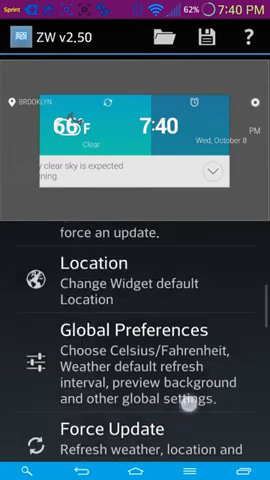
{"action": "scroll", "scroll_direction": "down", "scroll_amount": 3}
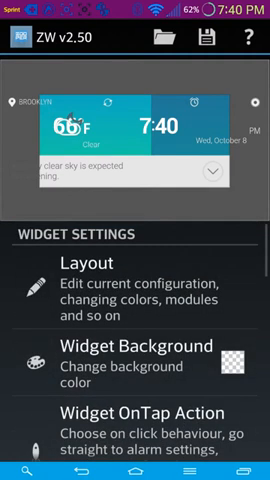